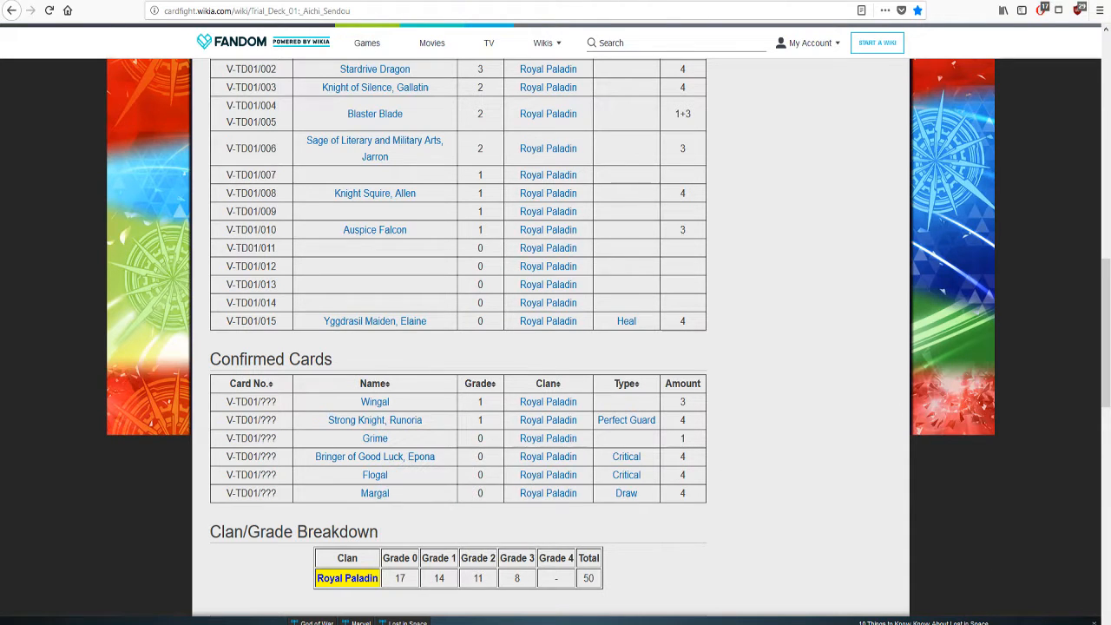
Browse the Trial Deck confirmed cards, checking Flogal's entry along the way
click(545, 42)
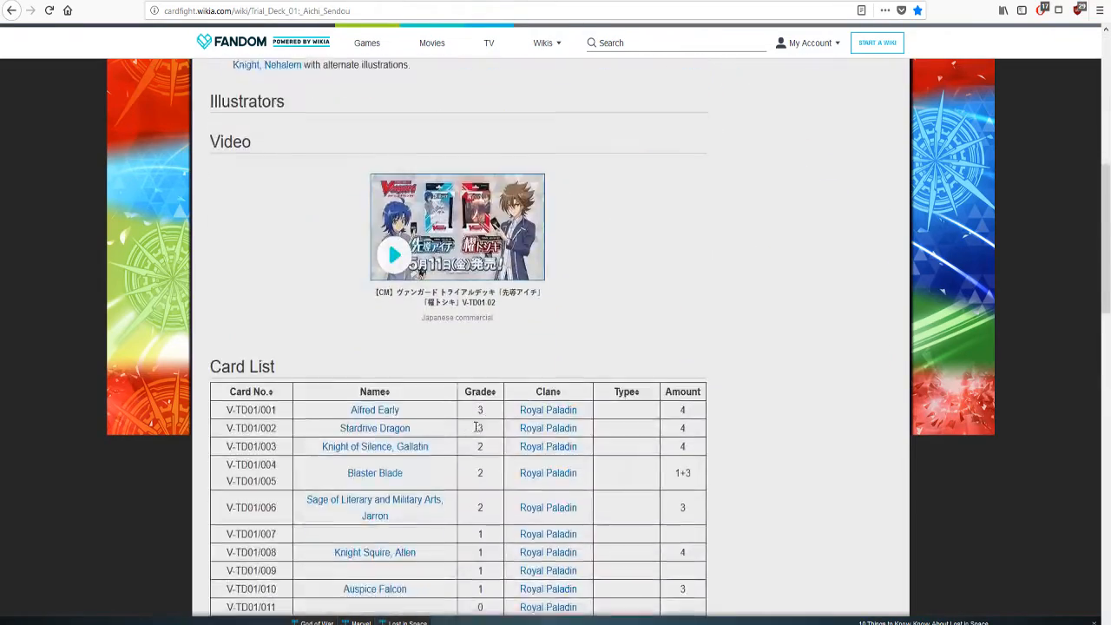
right_click(375, 319)
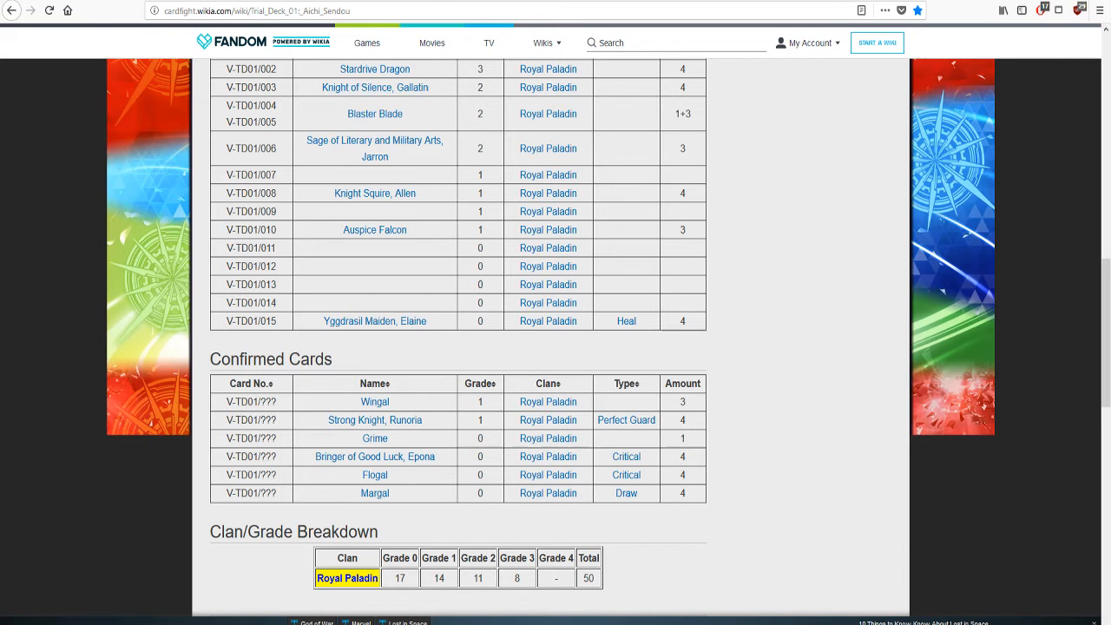
right_click(375, 475)
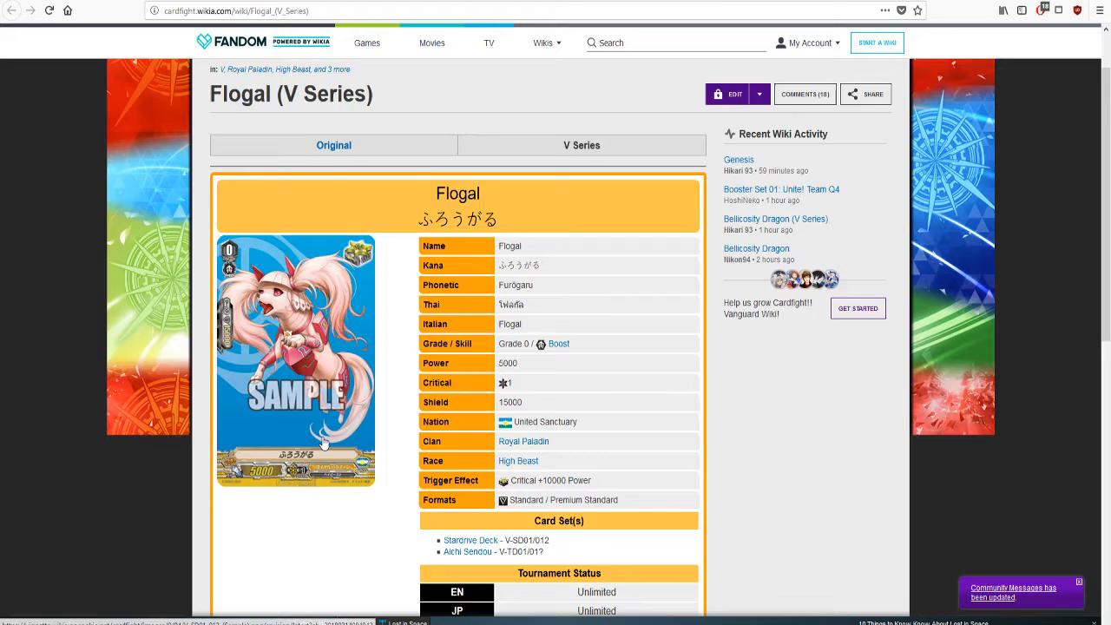
scroll(down, 3)
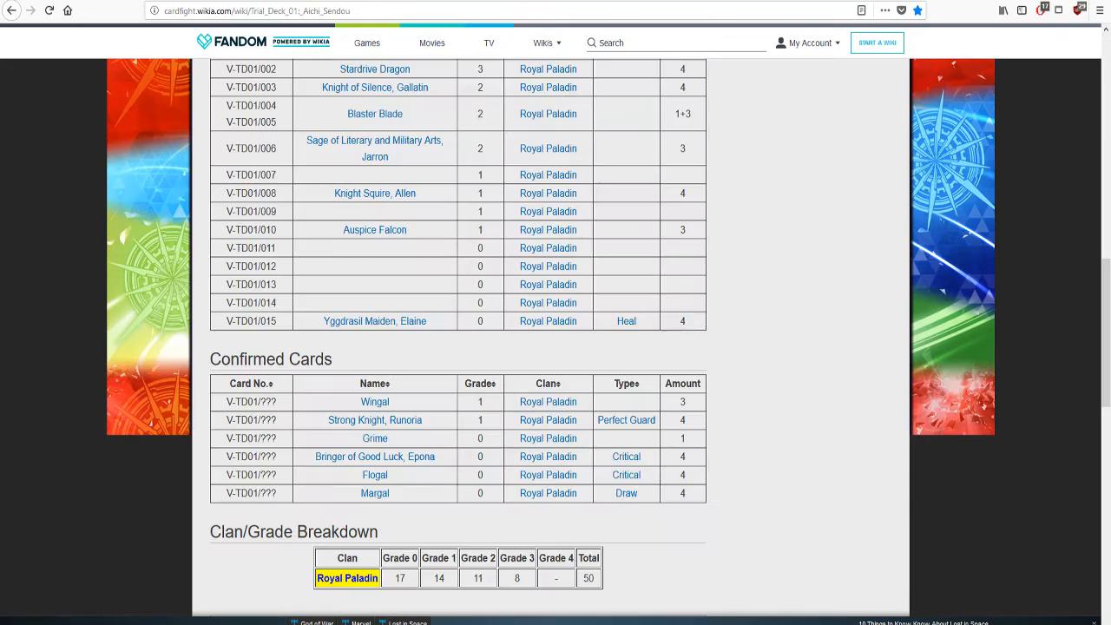
scroll(up, 3)
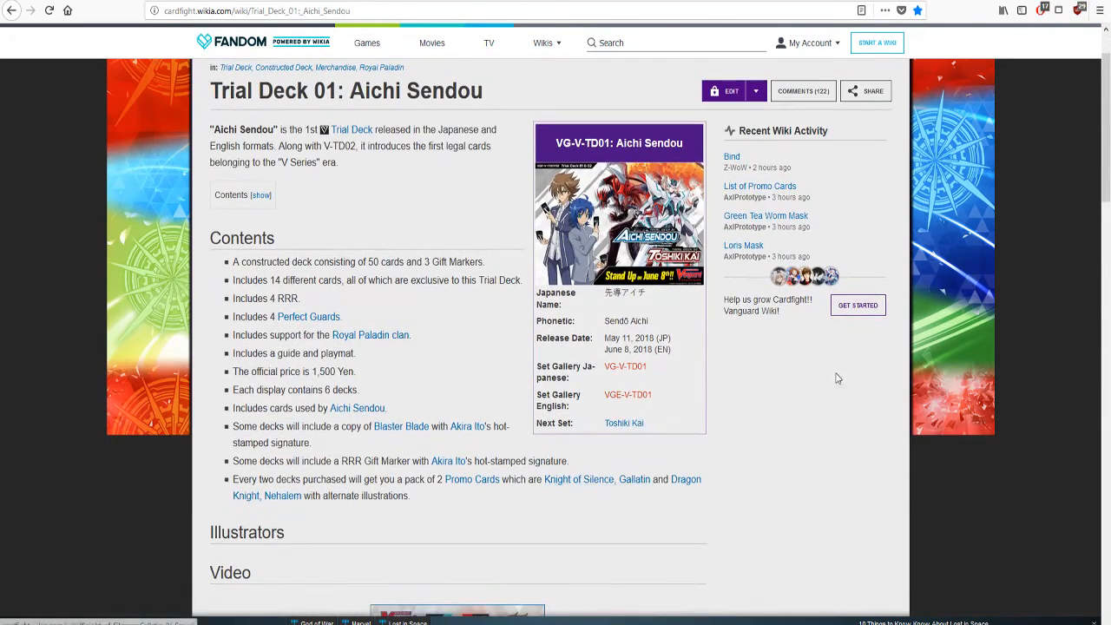
mouse_move(742, 451)
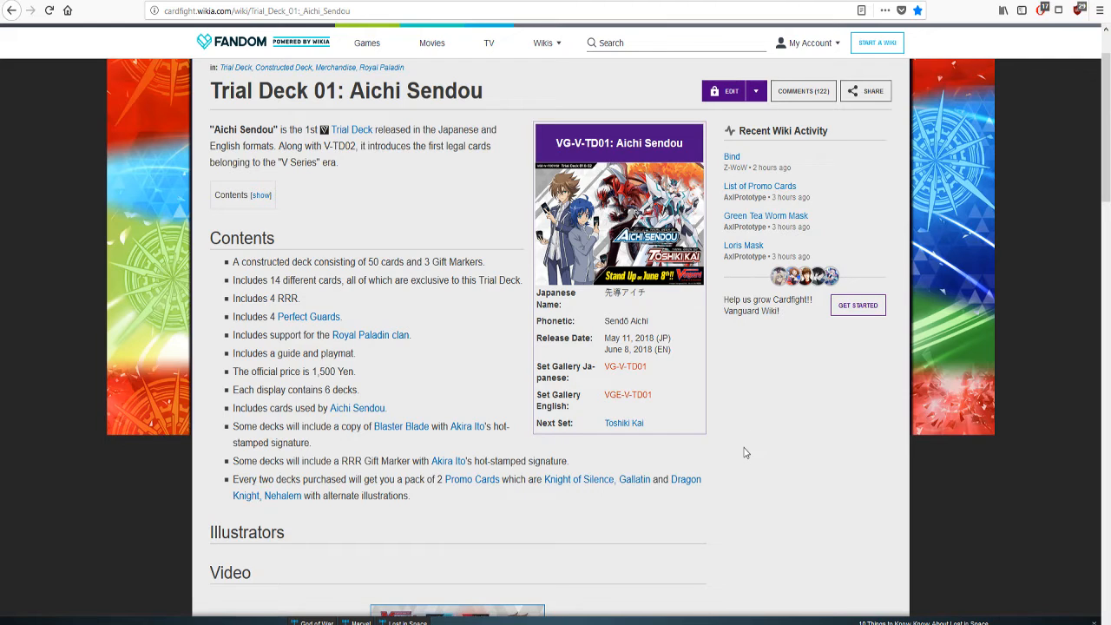
mouse_move(743, 438)
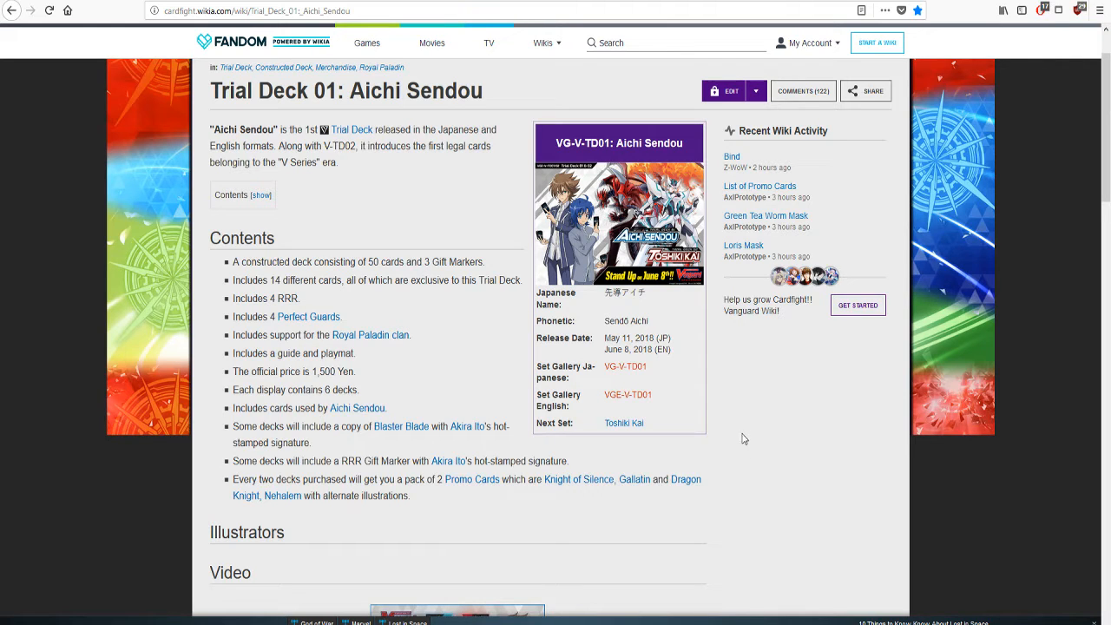
mouse_move(690, 444)
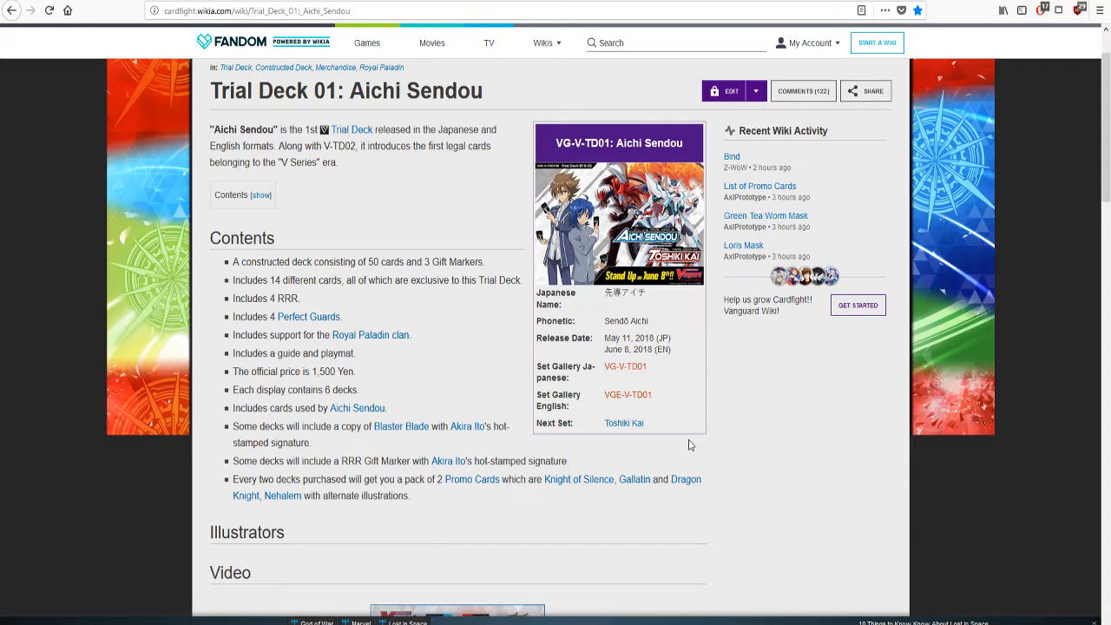
scroll(down, 3)
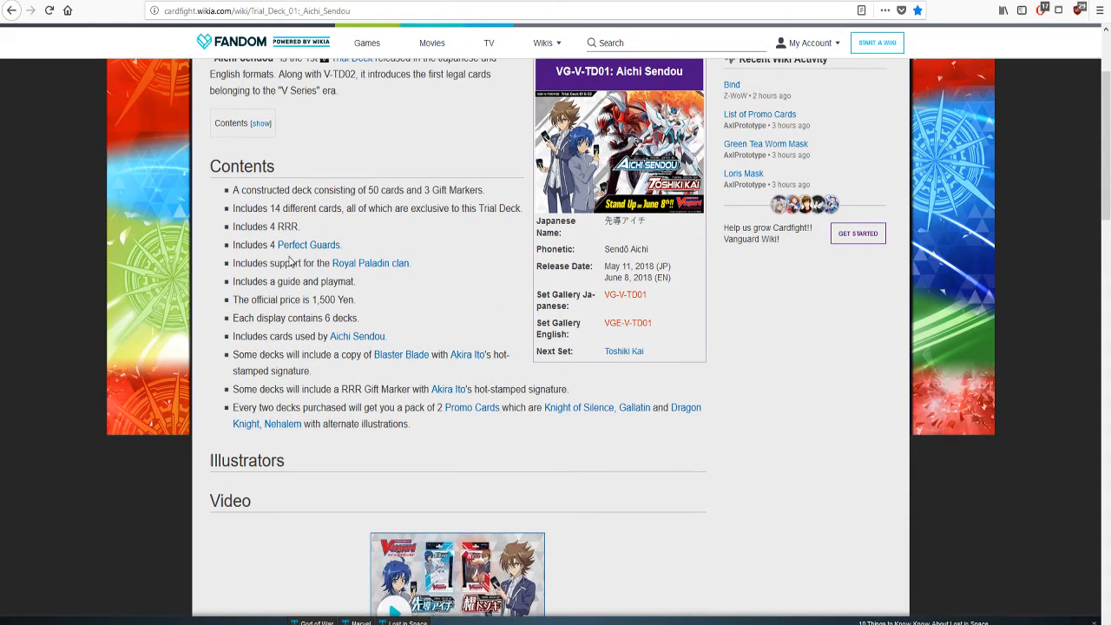
mouse_move(358, 250)
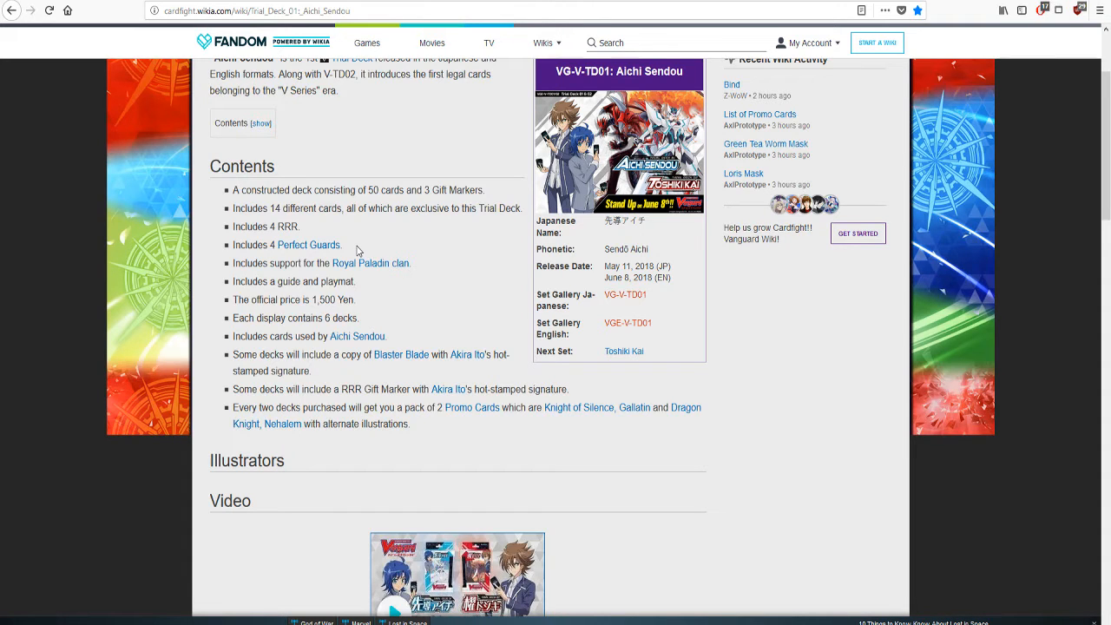
scroll(down, 3)
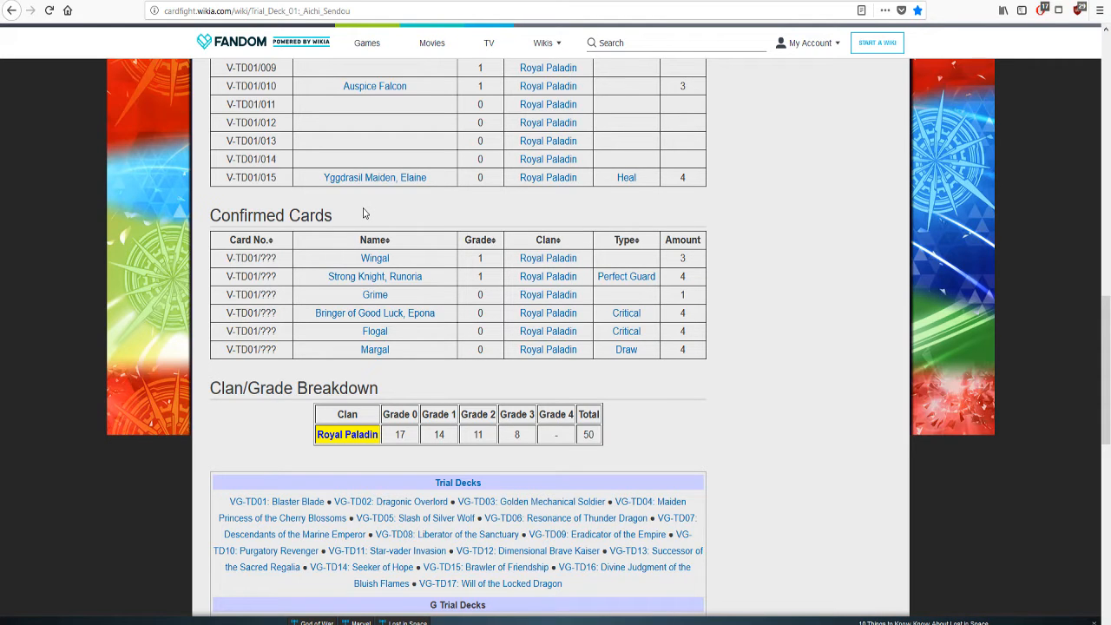
mouse_move(389, 267)
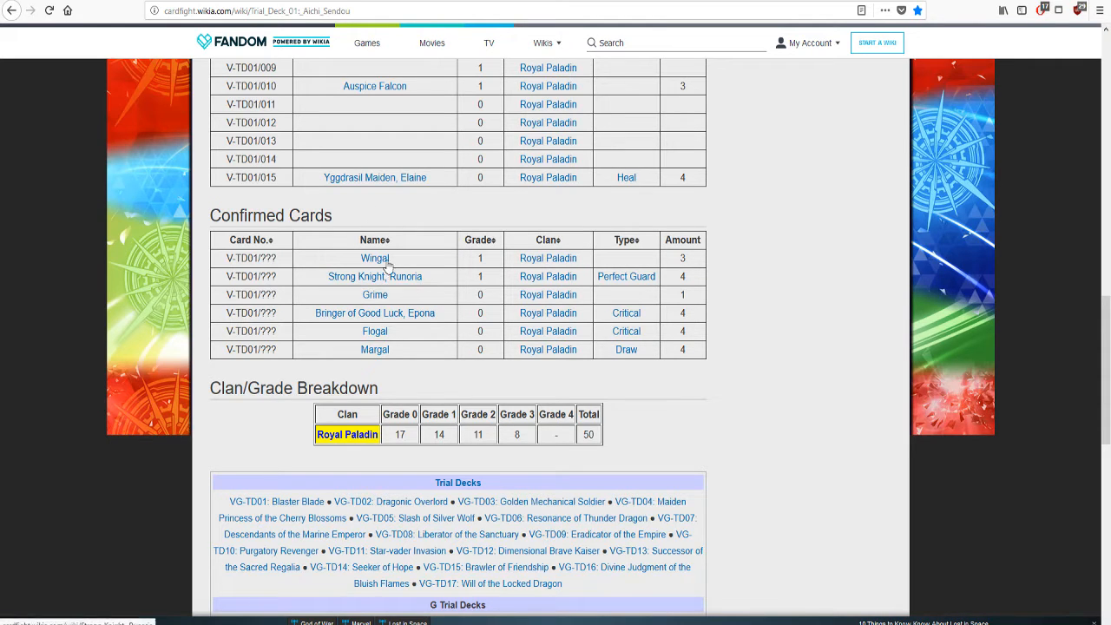
Go to Wingal's card page and switch to its Start Deck (V) version
click(375, 257)
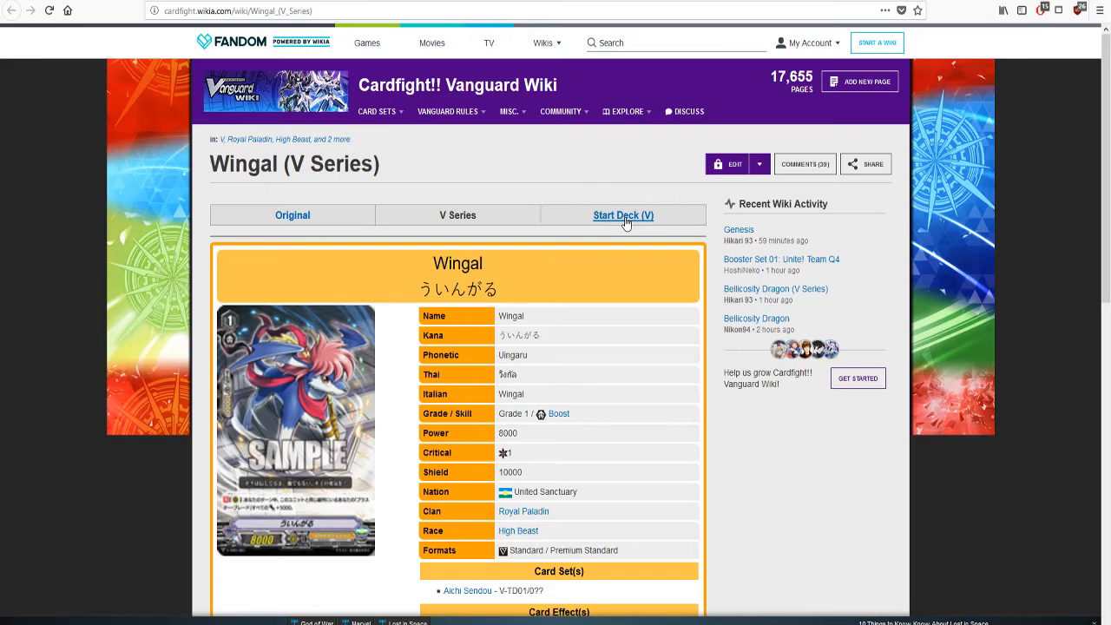
click(621, 215)
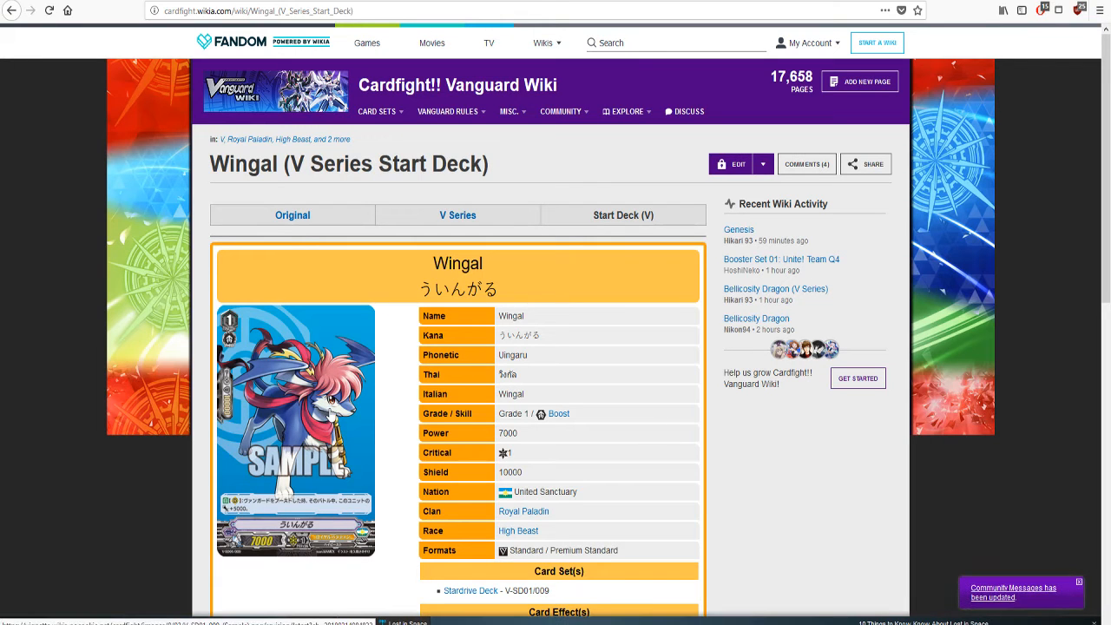
scroll(down, 3)
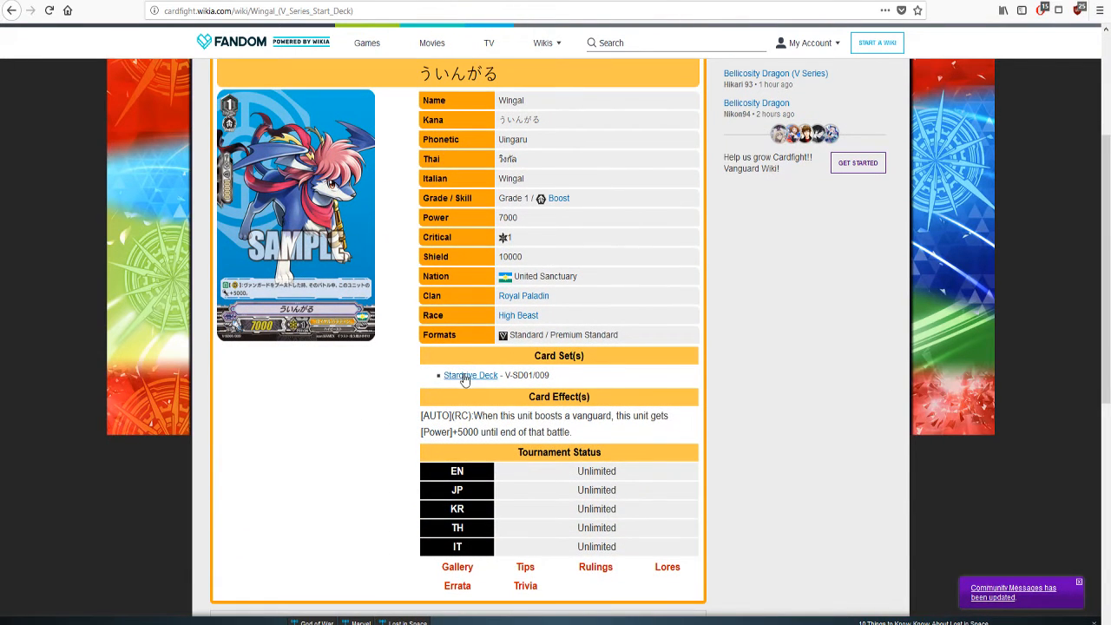
Bring up the Stardrive Start Deck page in a new tab and view its card list
right_click(470, 375)
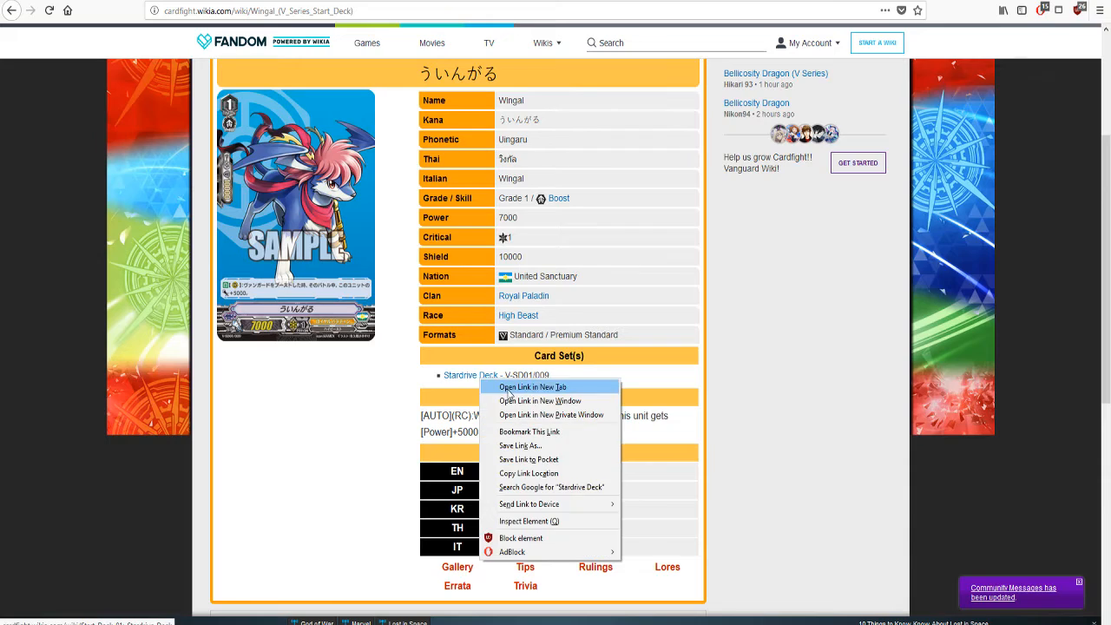
click(531, 387)
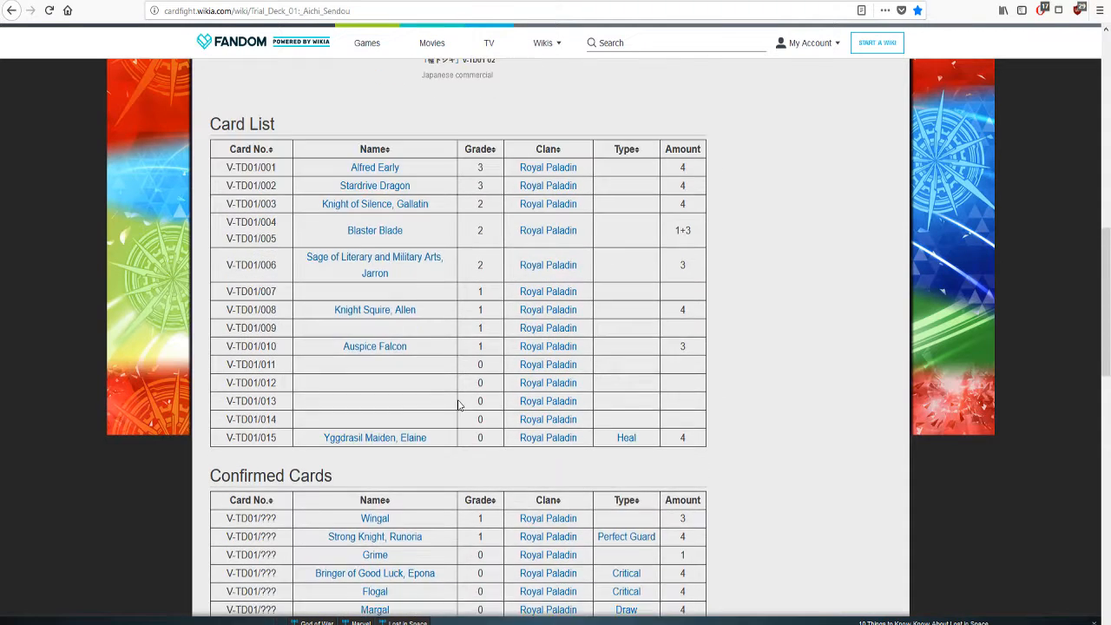
scroll(down, 3)
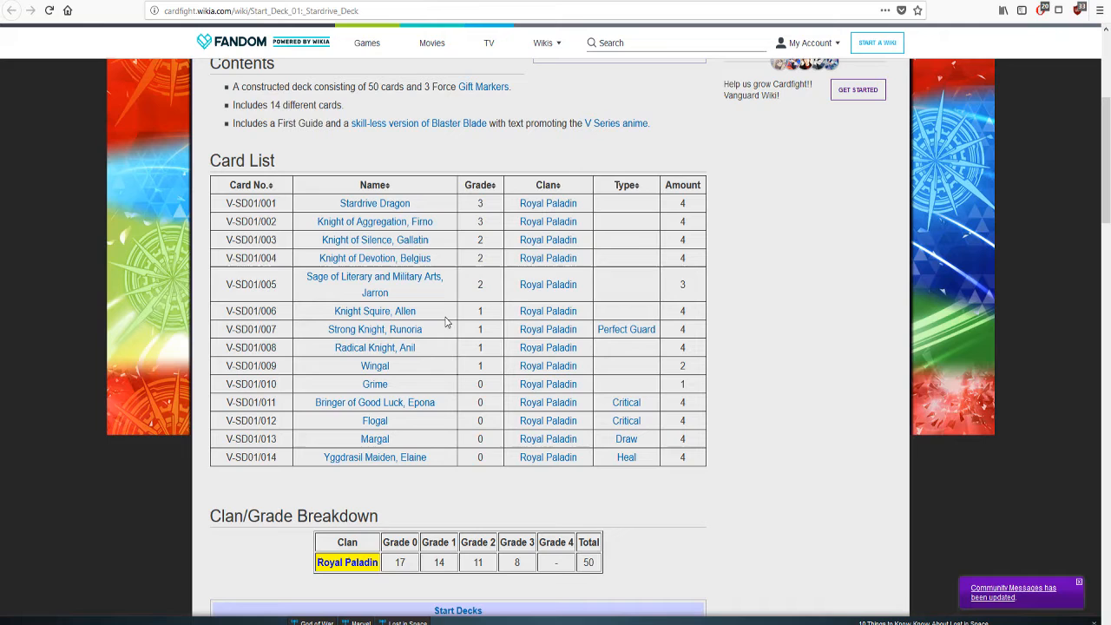
mouse_move(375, 257)
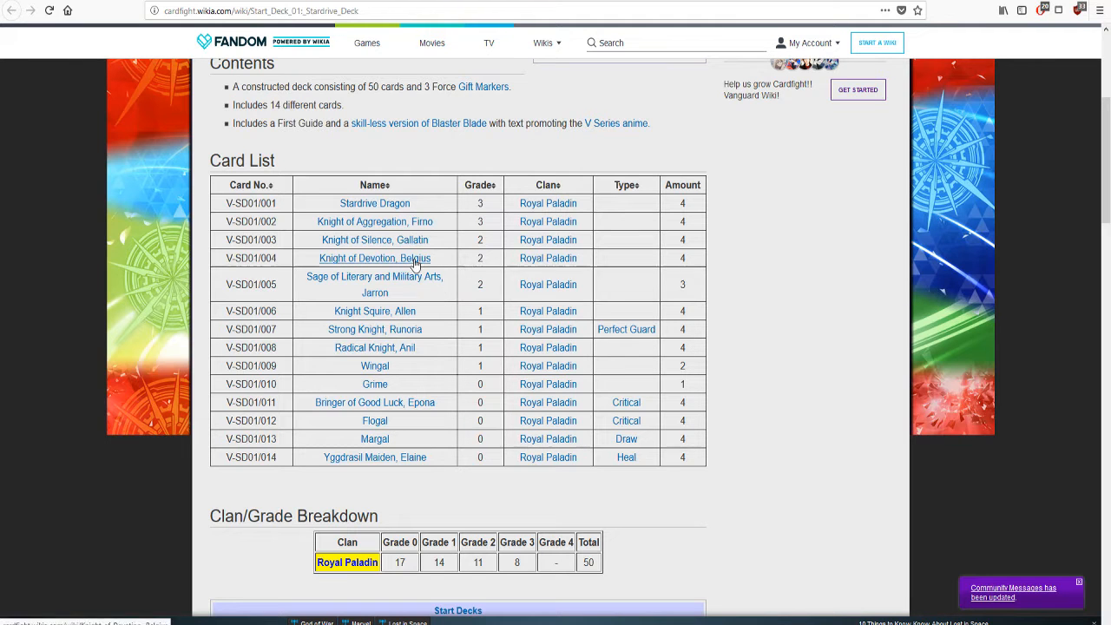
View Strong Knight, Runoria's page, then close the Stardrive tab to return to Trial Deck 01
click(375, 330)
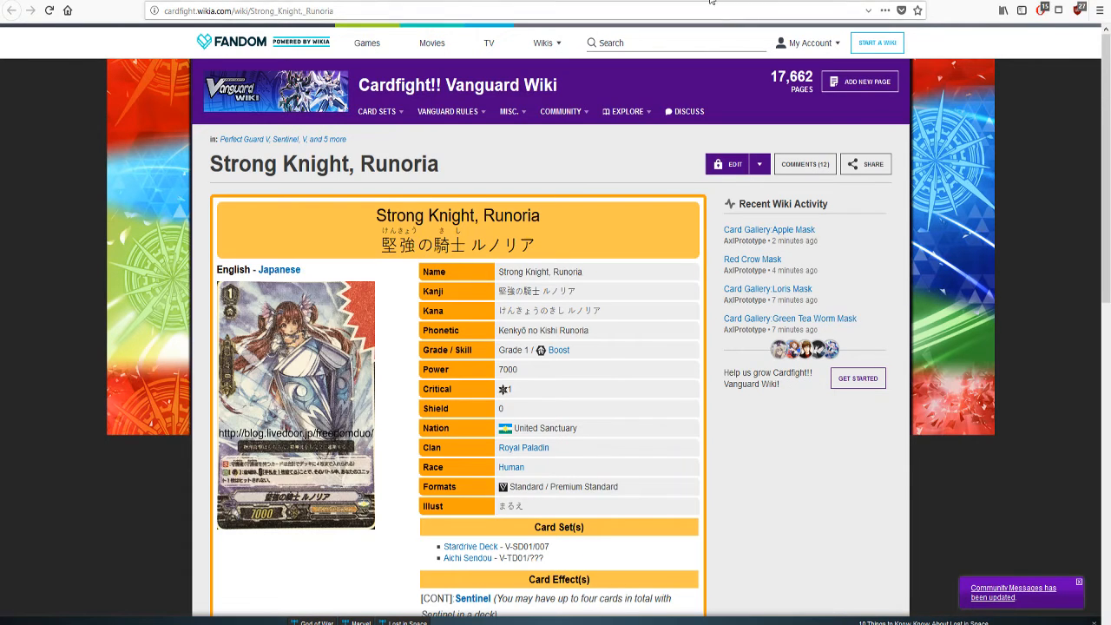
click(470, 545)
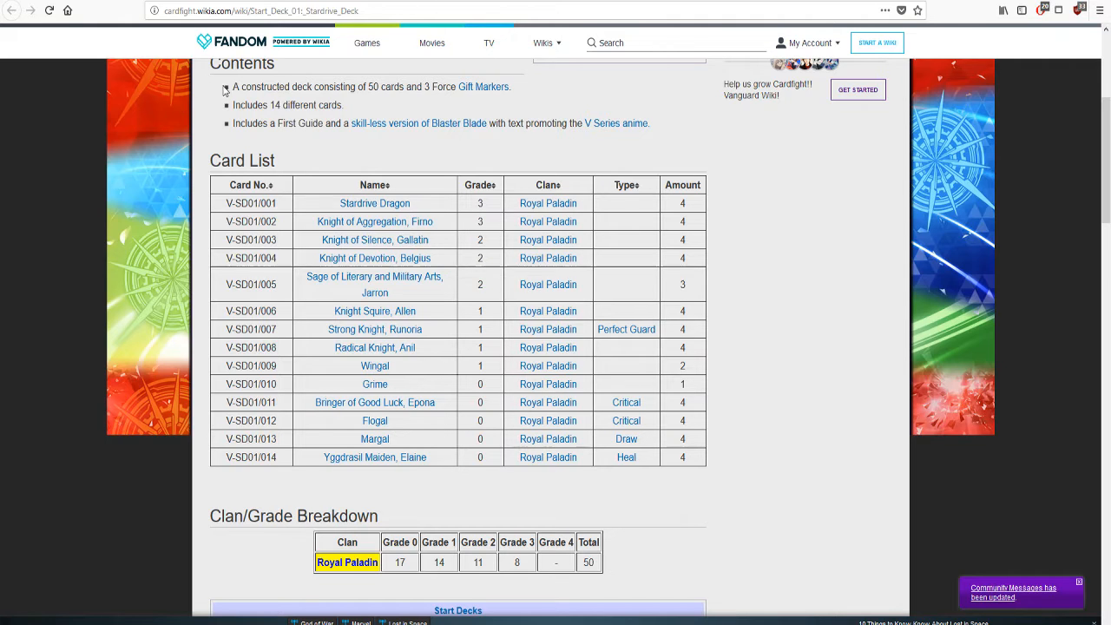
click(807, 42)
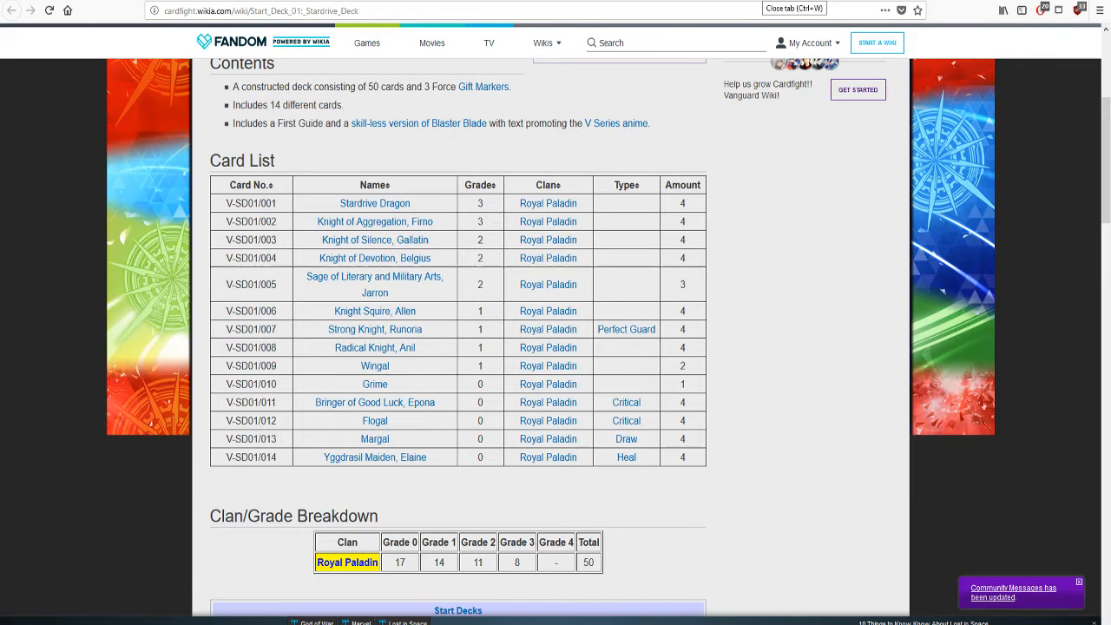
click(375, 437)
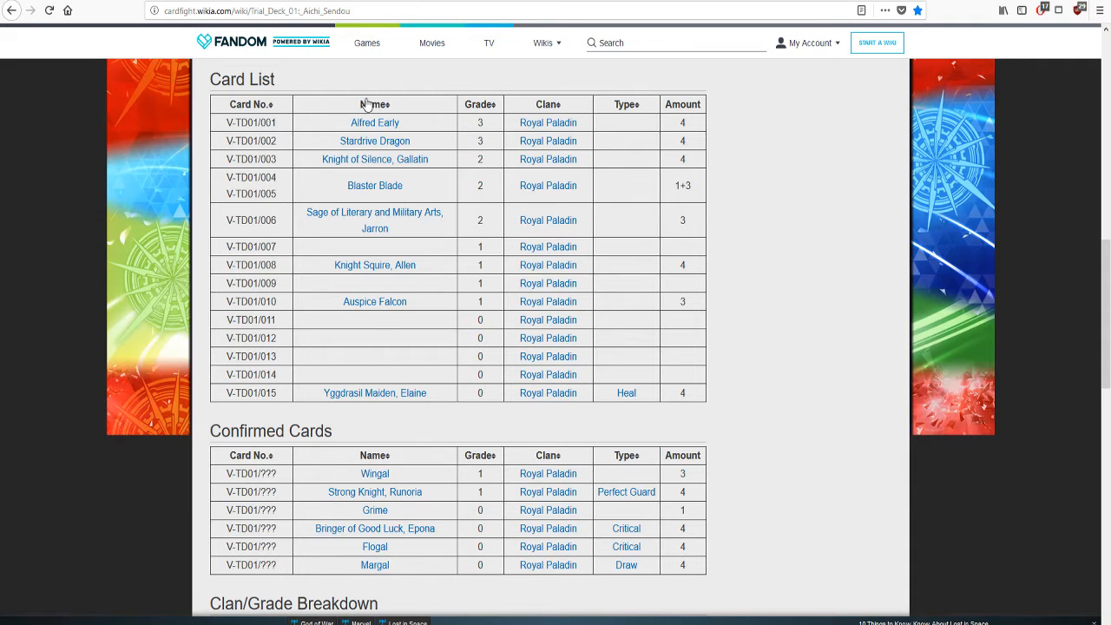
mouse_move(375, 392)
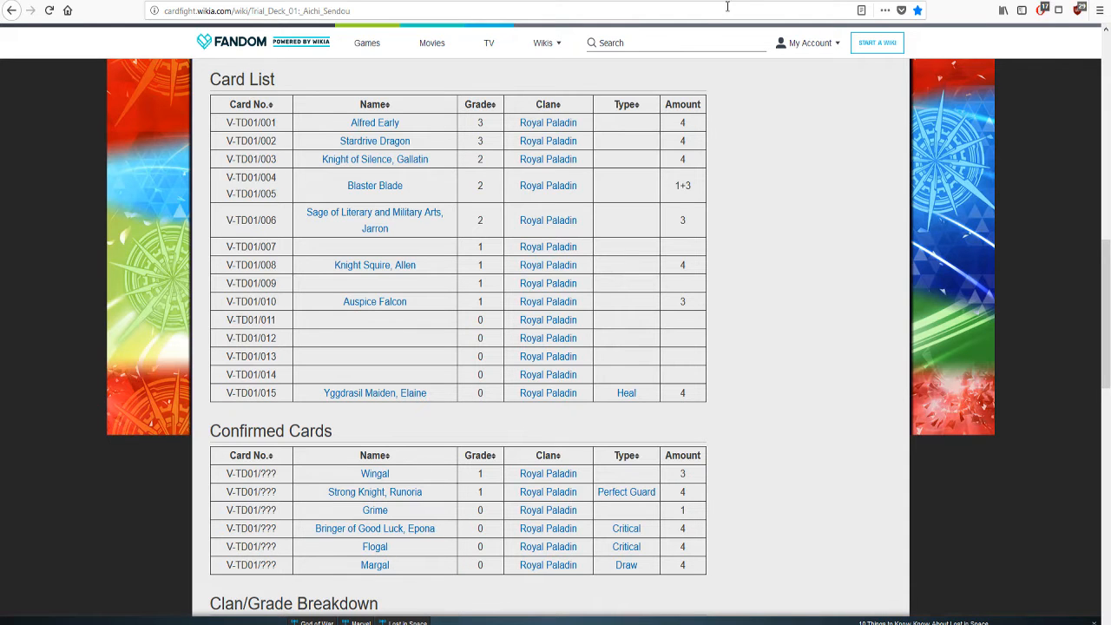
Scroll through Margal (V Series) stats and card sets toward the Strong Knight, Runoria link
click(375, 566)
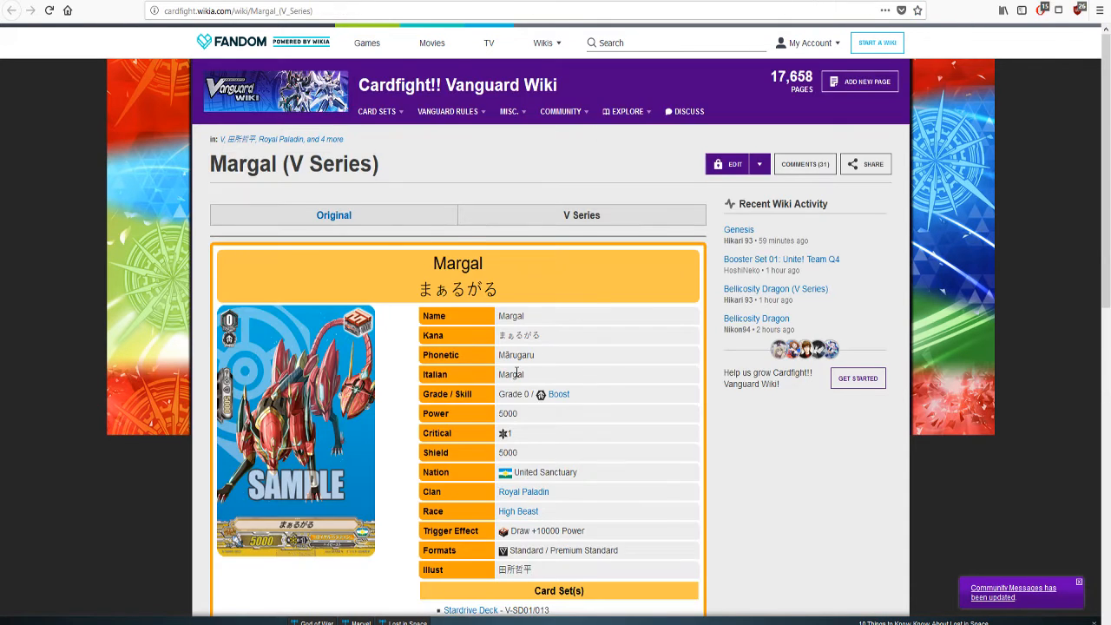
scroll(down, 3)
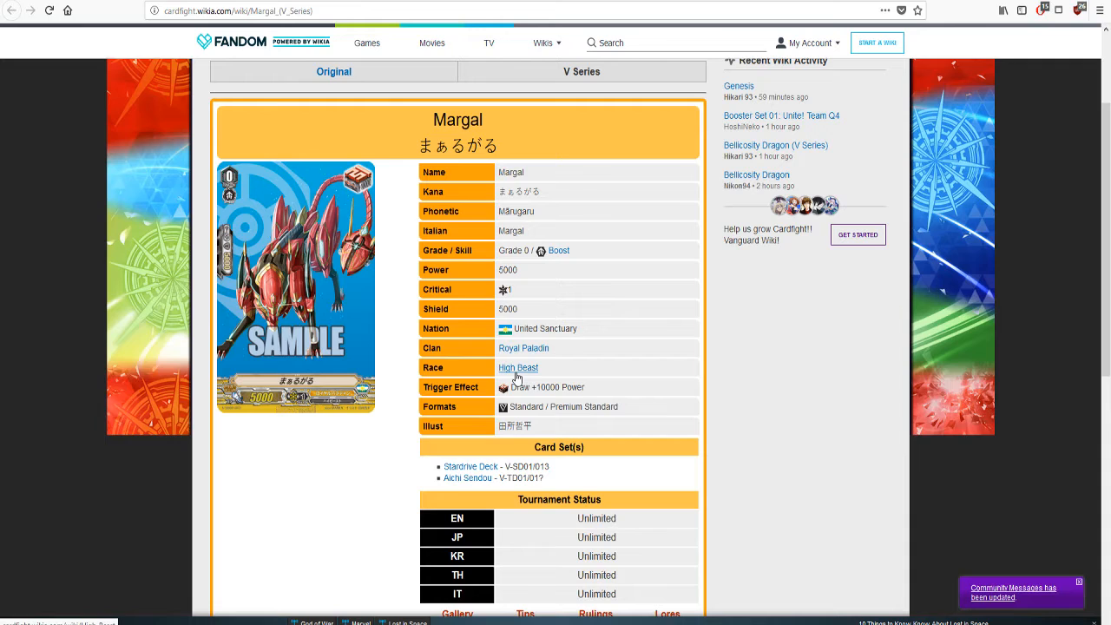
mouse_move(386, 333)
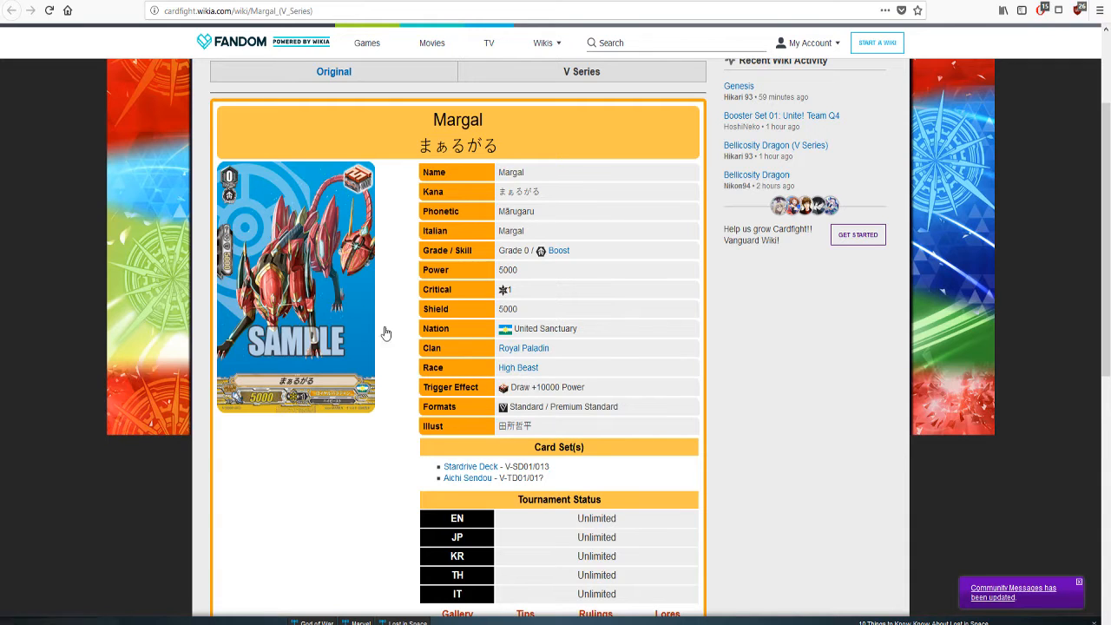
mouse_move(281, 222)
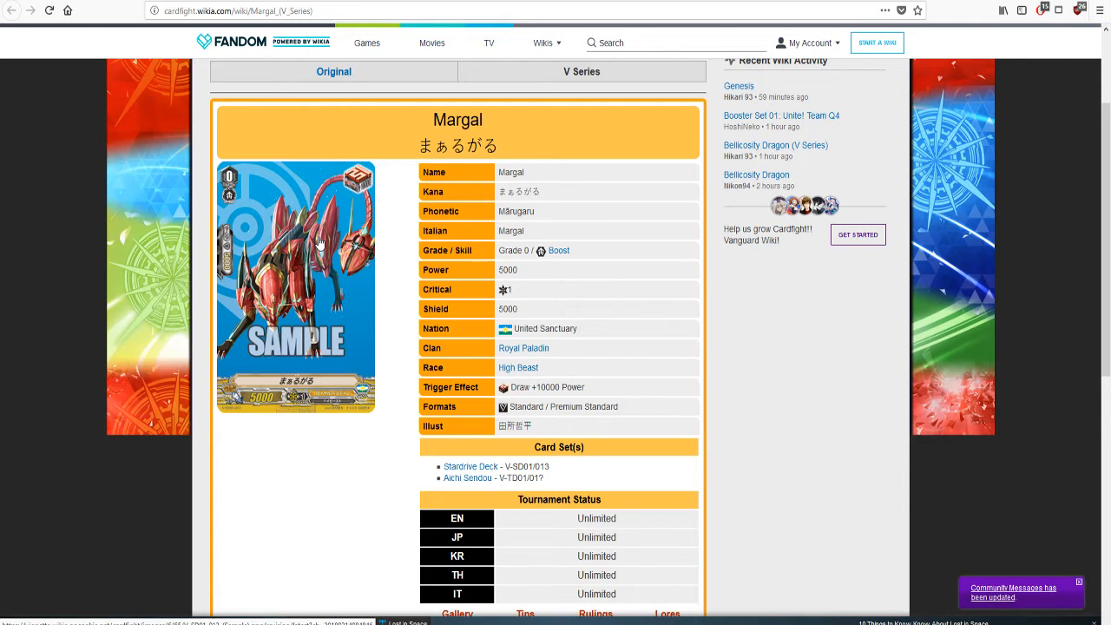
mouse_move(340, 254)
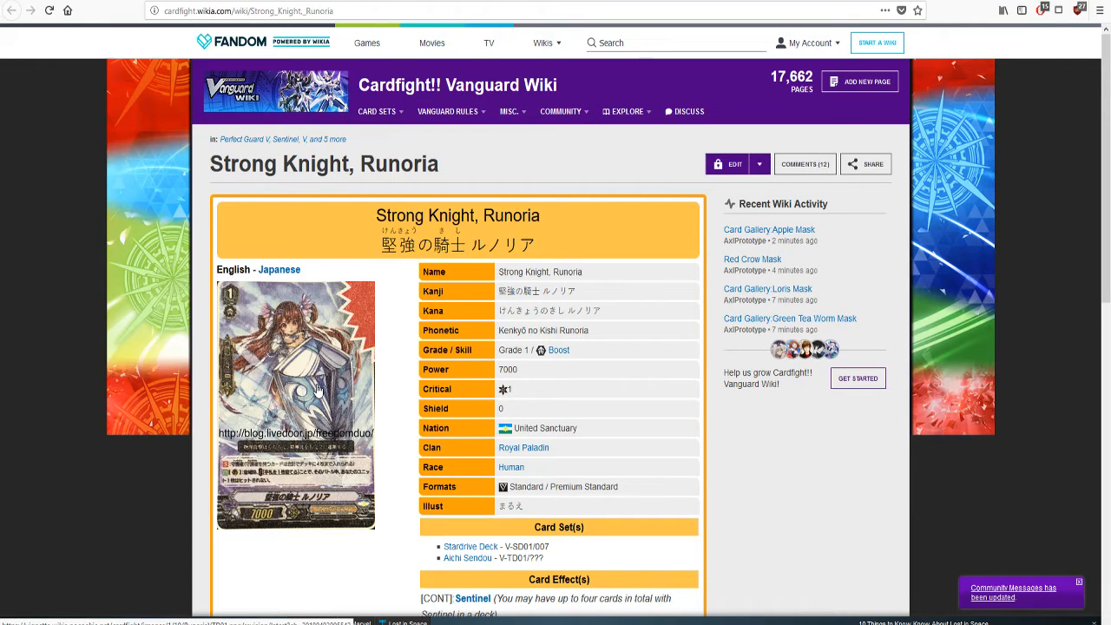
Scroll down Strong Knight, Runoria's page to read its card effects
scroll(down, 3)
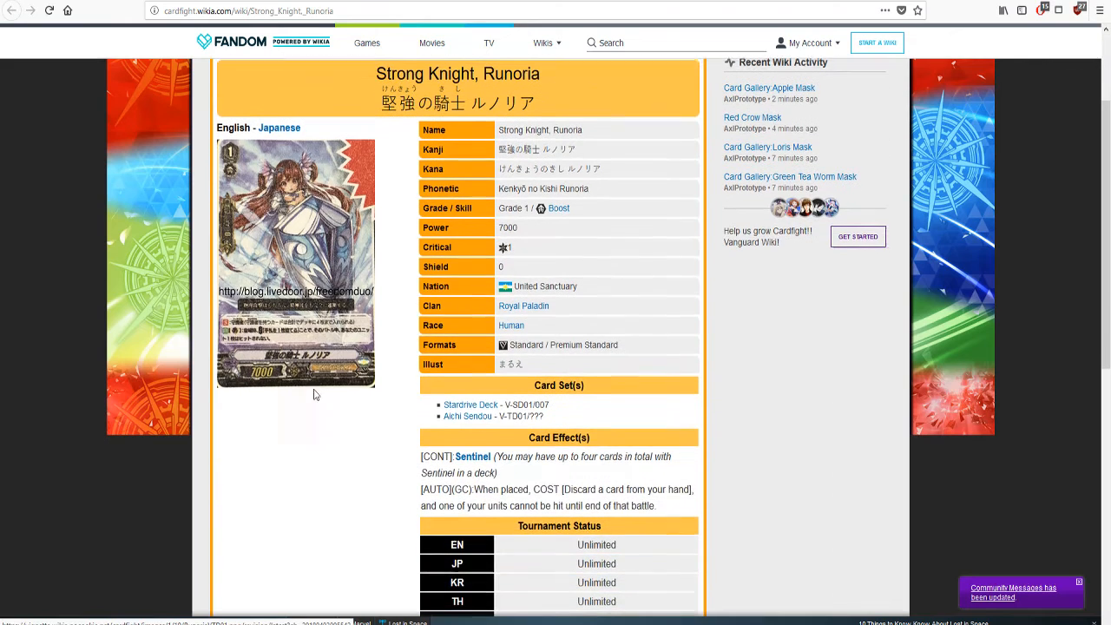
scroll(down, 3)
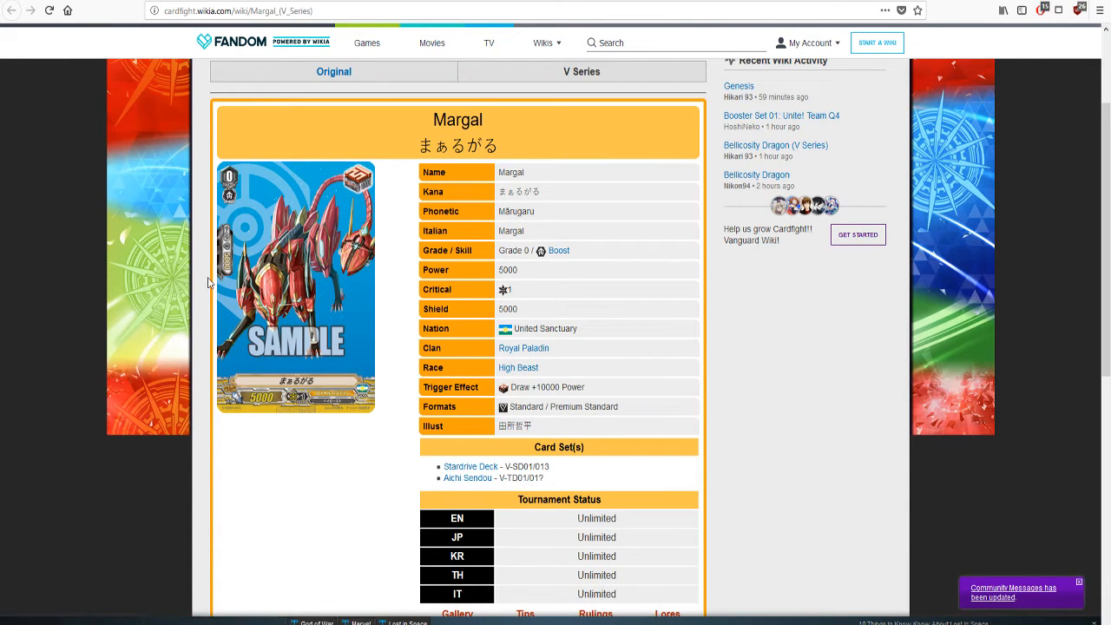
mouse_move(228, 310)
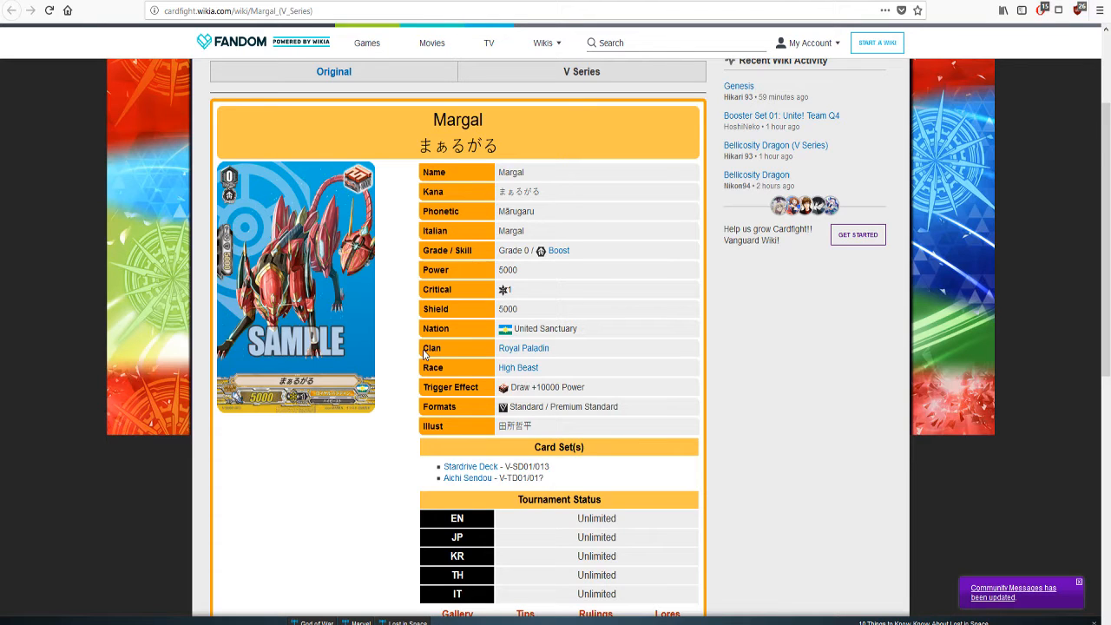
mouse_move(538, 165)
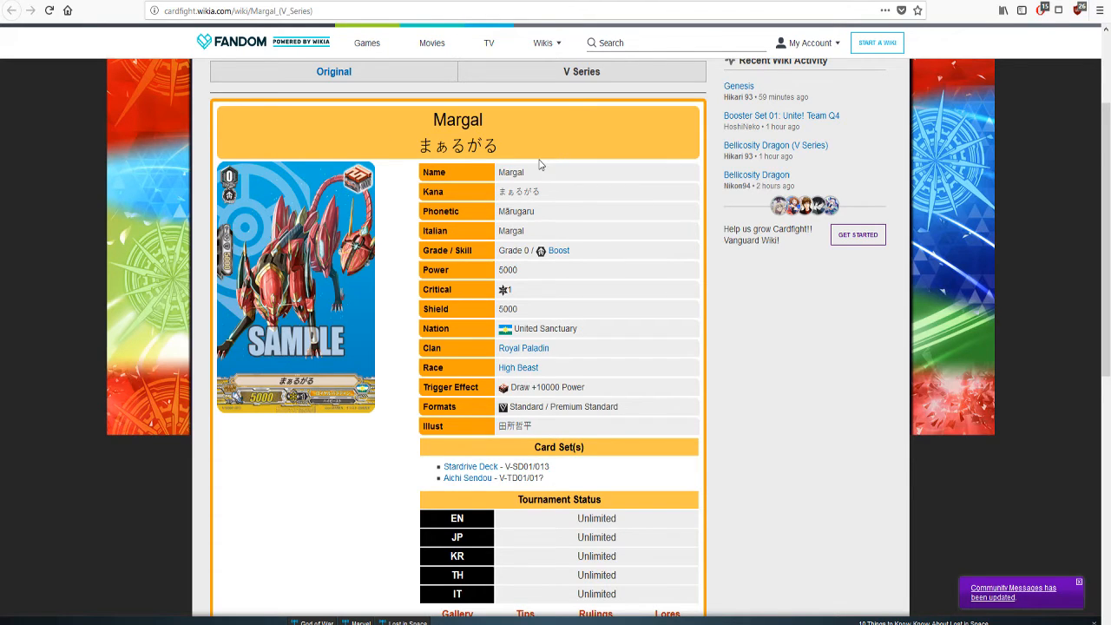
mouse_move(668, 198)
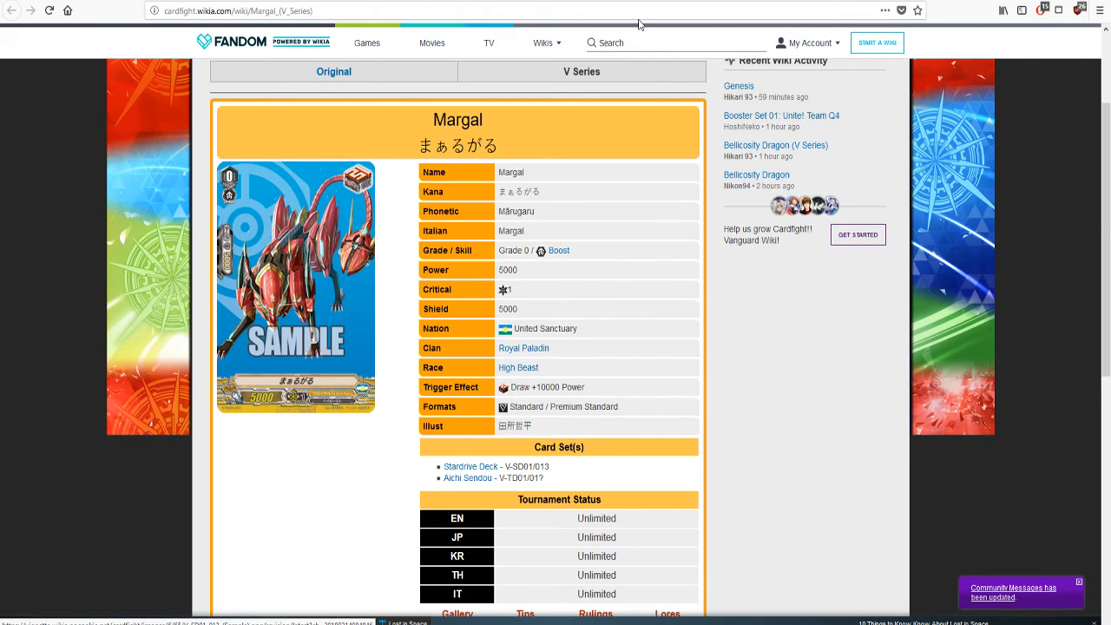
Go through Trial Deck 01 and 02 confirmed cards and bring up Guard Griffin's page
click(467, 477)
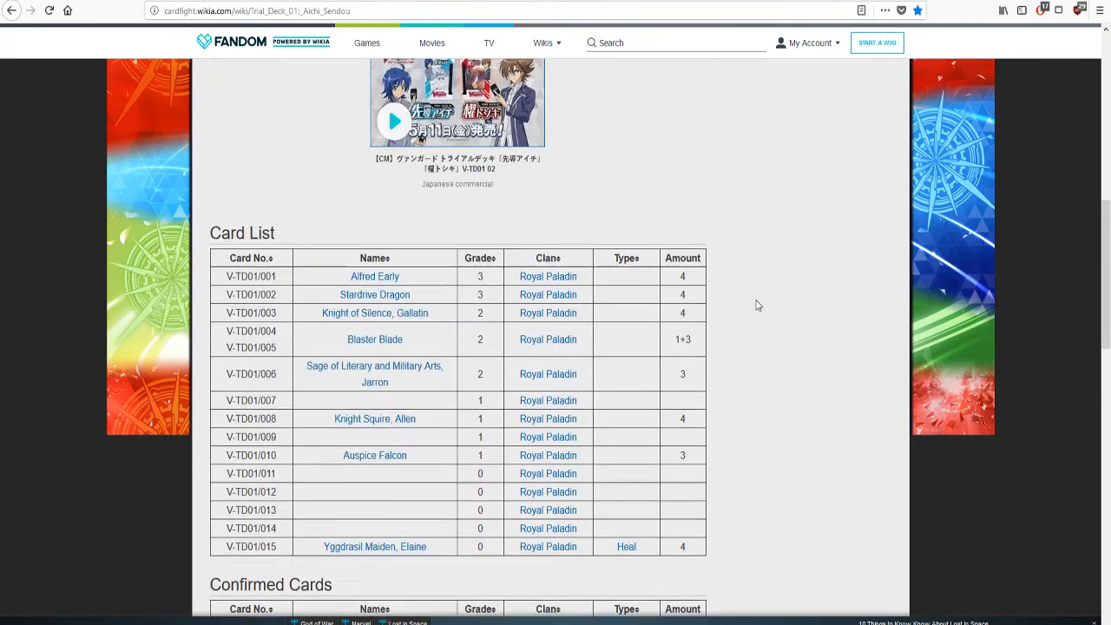
scroll(up, 3)
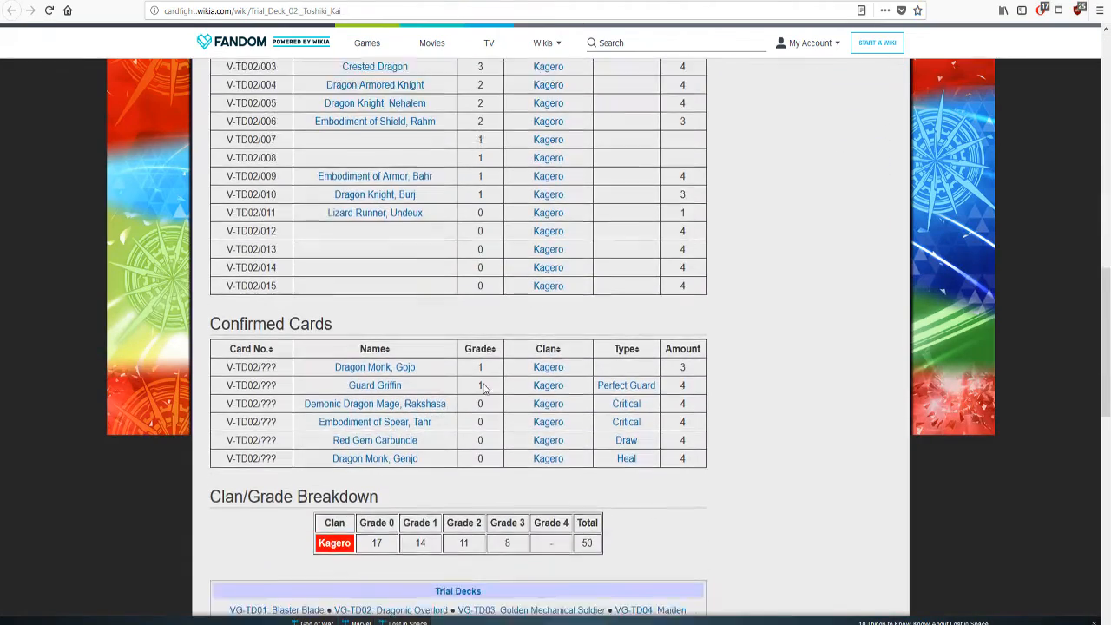
scroll(down, 3)
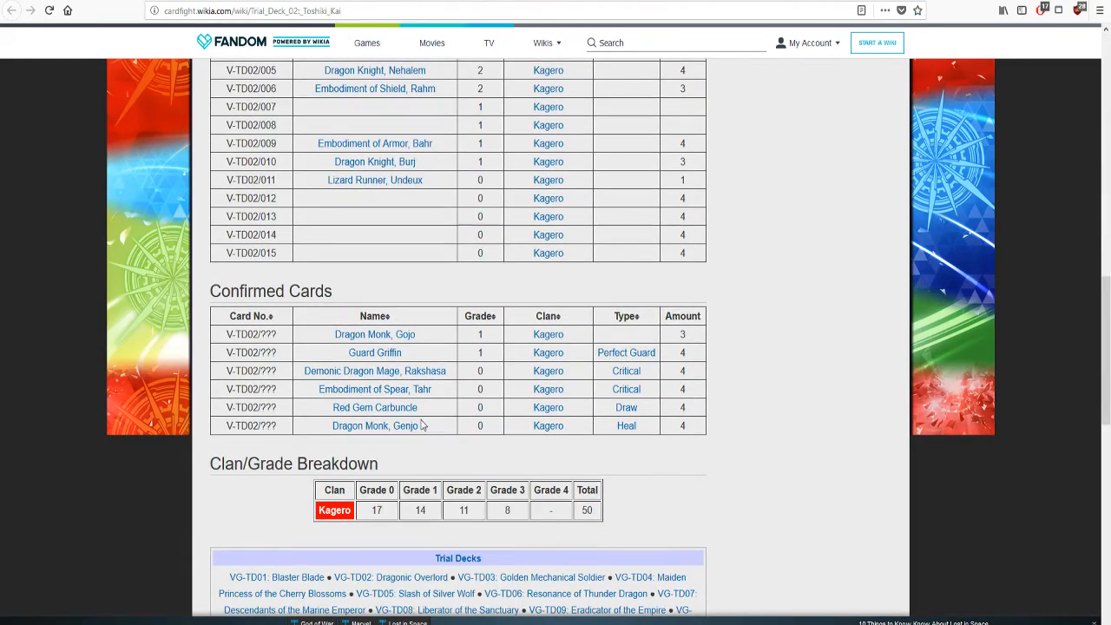
click(375, 406)
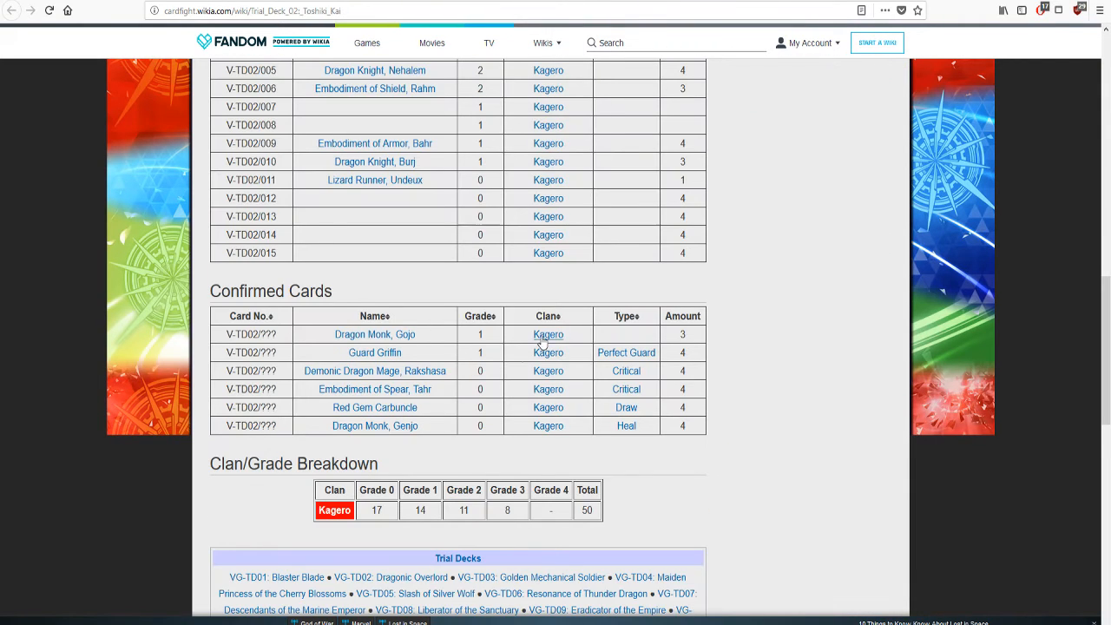
right_click(375, 352)
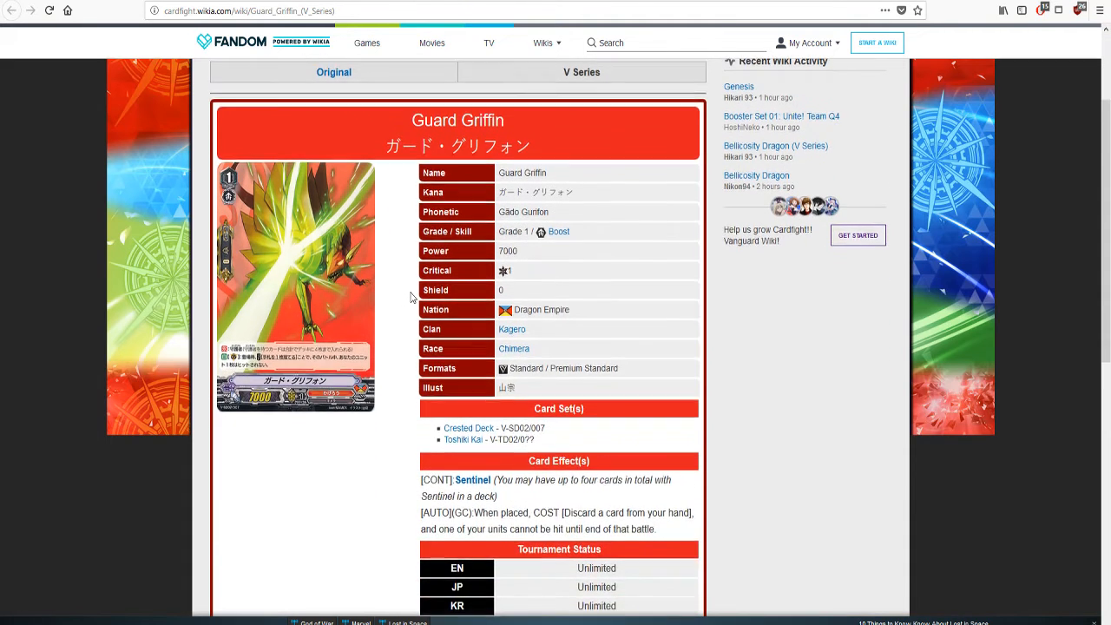
Scroll down Guard Griffin's page to its card sets, Sentinel effect and tournament status
scroll(down, 3)
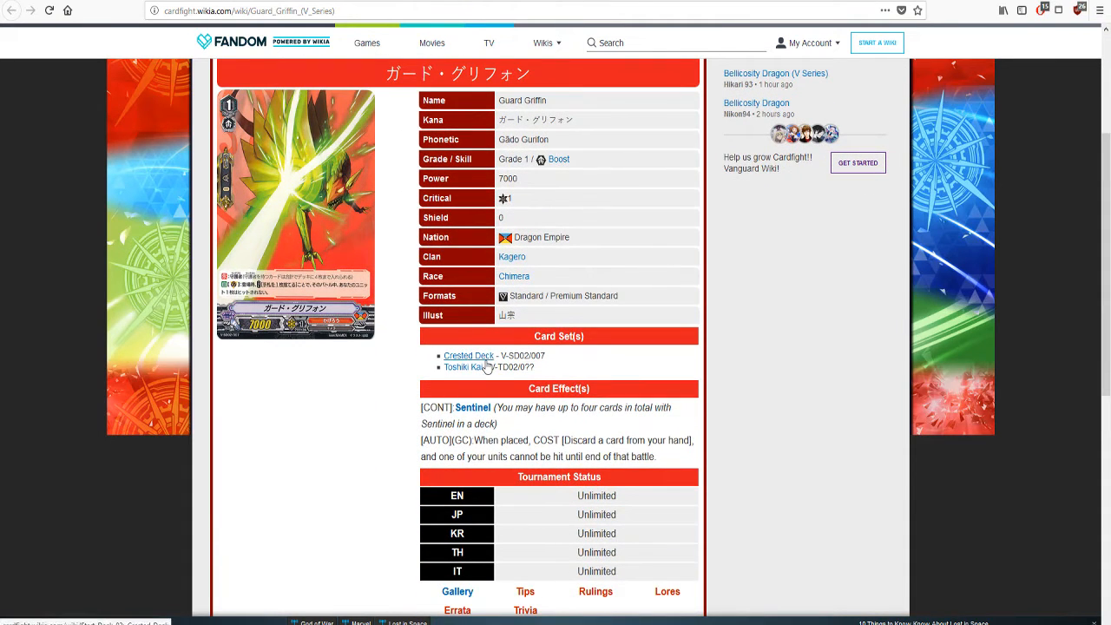
mouse_move(469, 356)
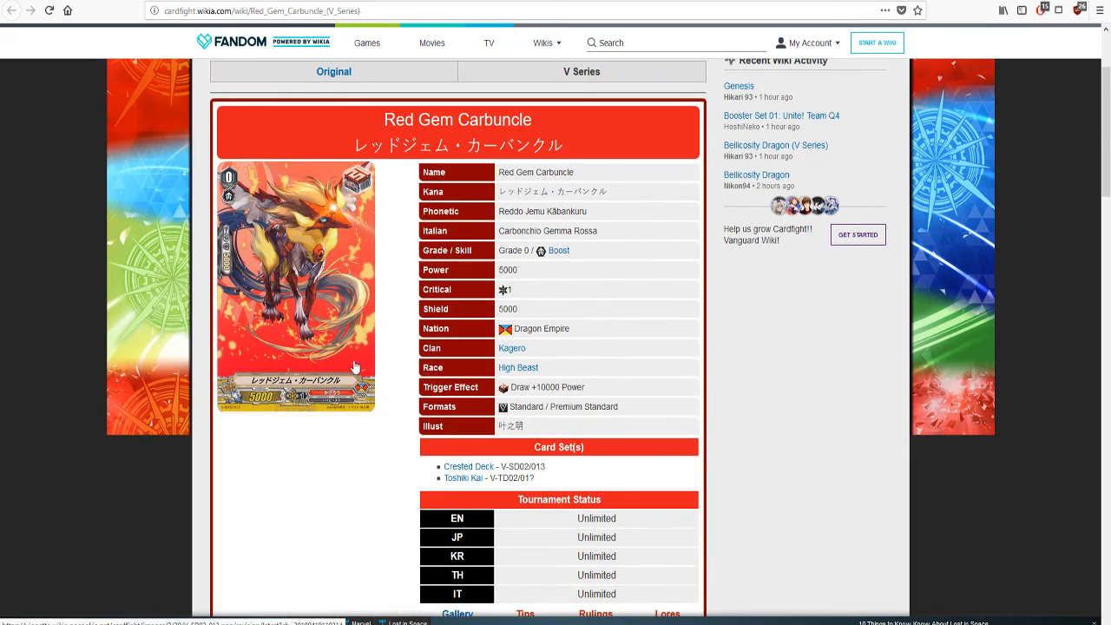
mouse_move(378, 272)
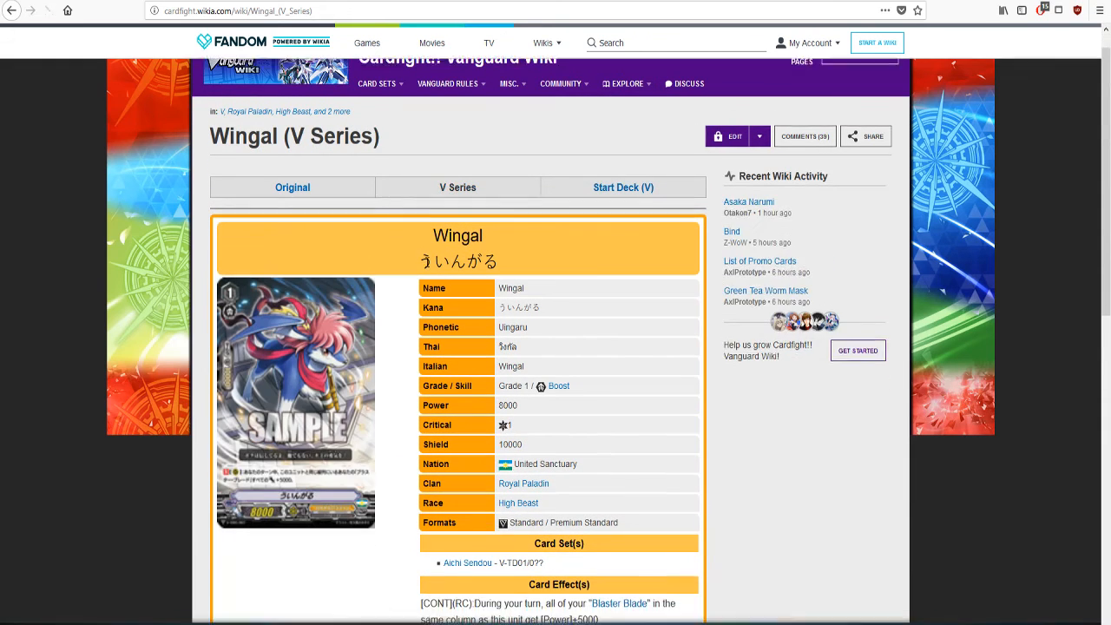
Move from Wingal (V Series) to the Wingal (V Series Start Deck) page and review it
scroll(down, 3)
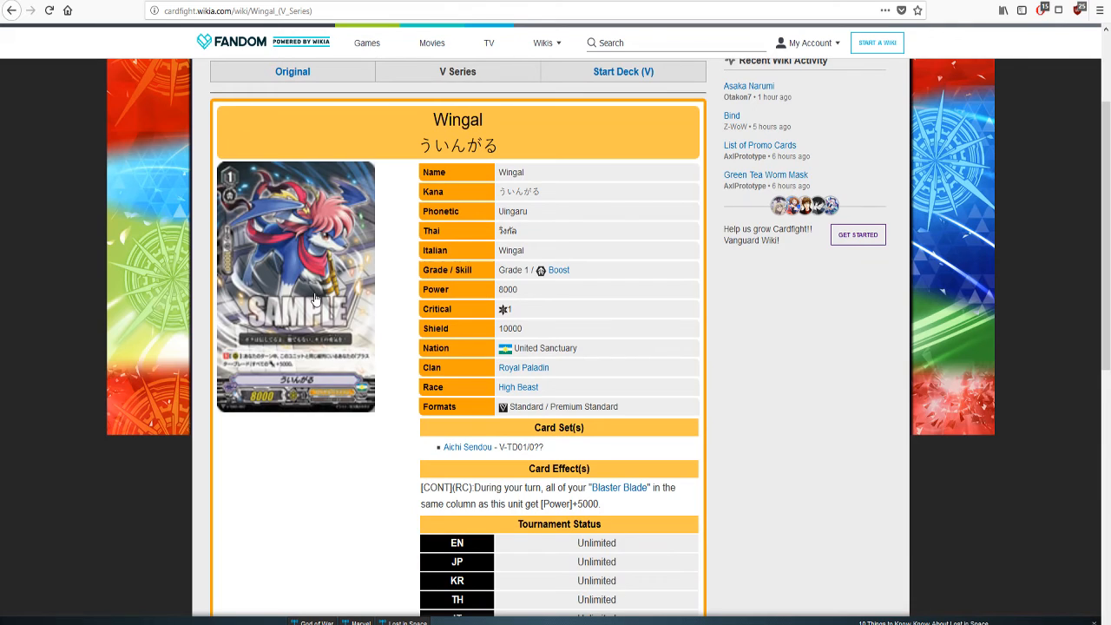
mouse_move(653, 521)
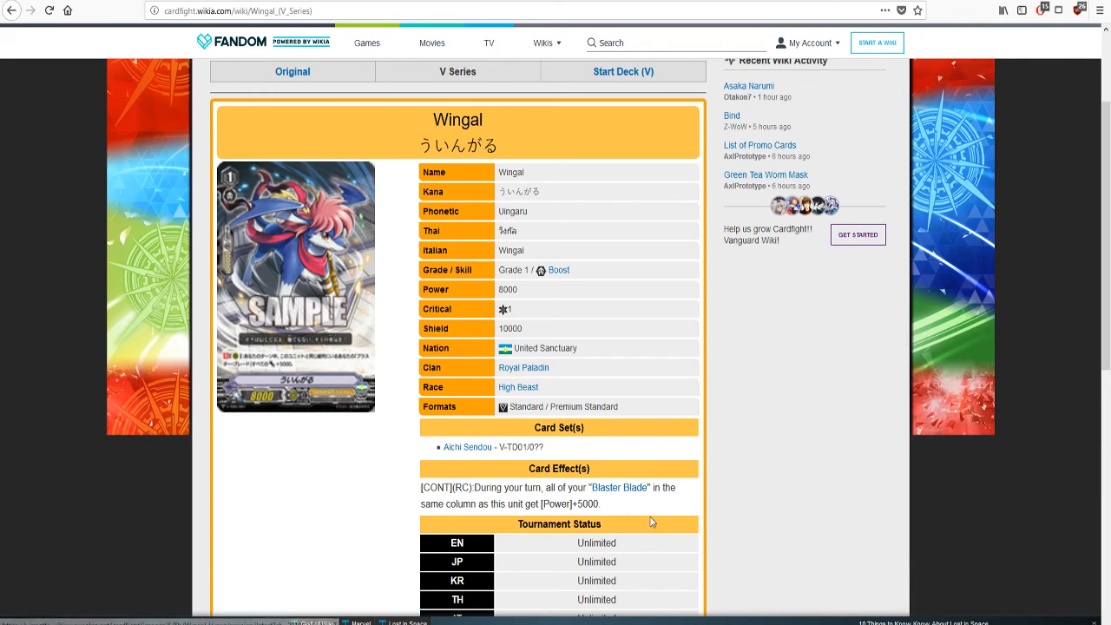
click(621, 71)
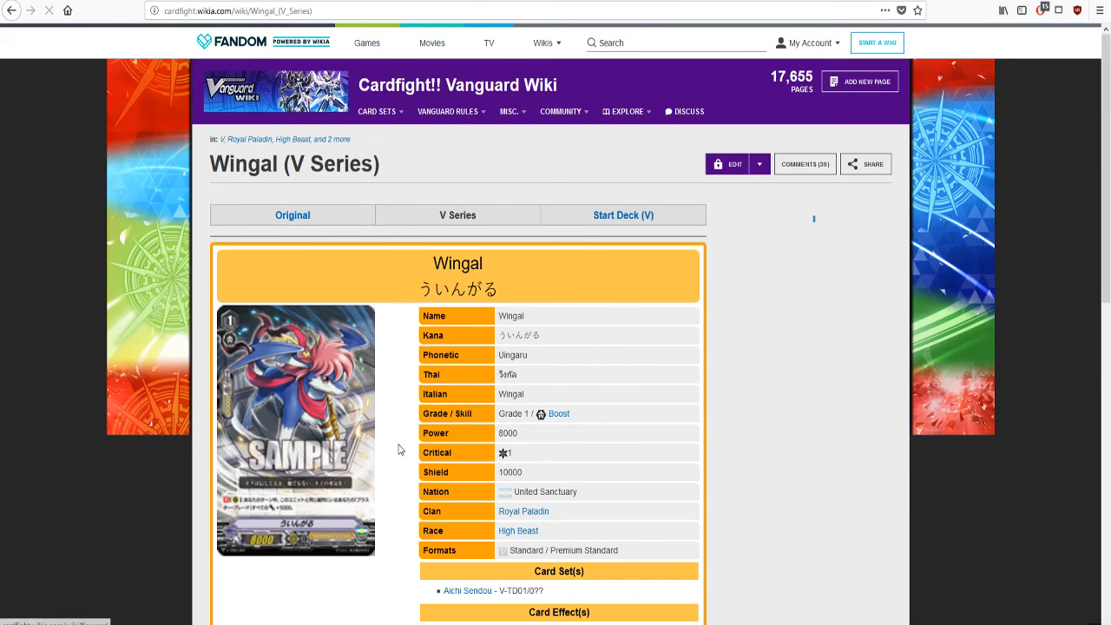
scroll(down, 3)
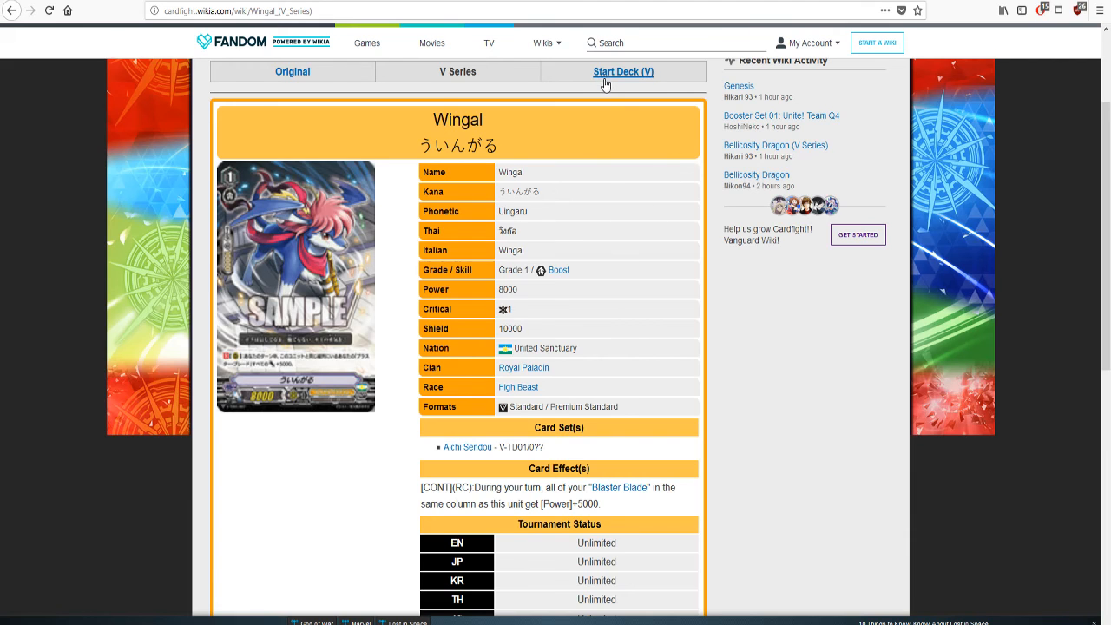
click(623, 72)
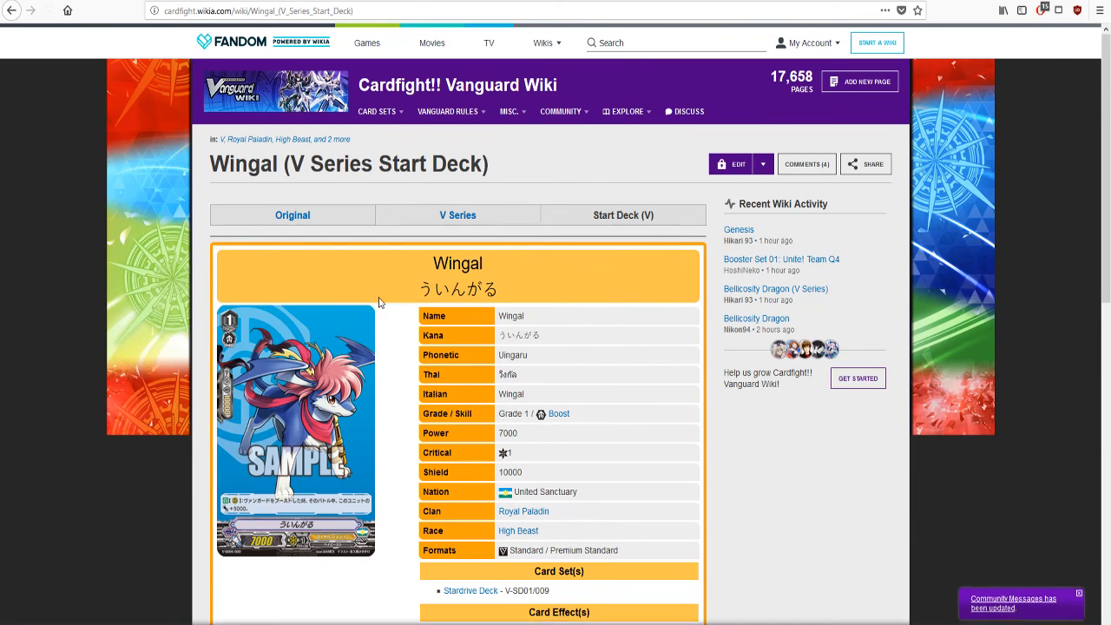
scroll(down, 3)
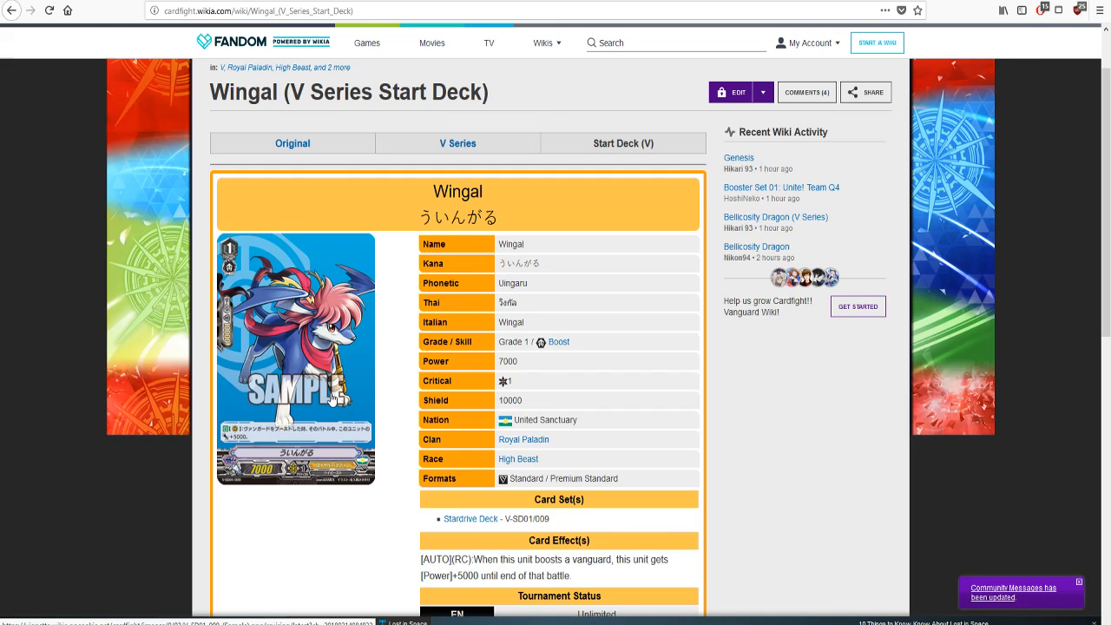